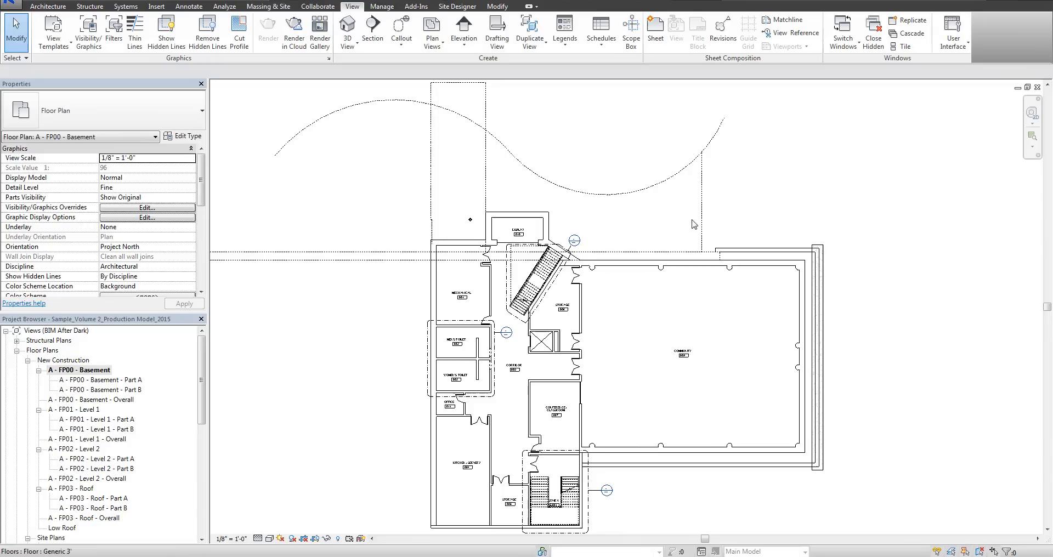
pyautogui.moveTo(700, 207)
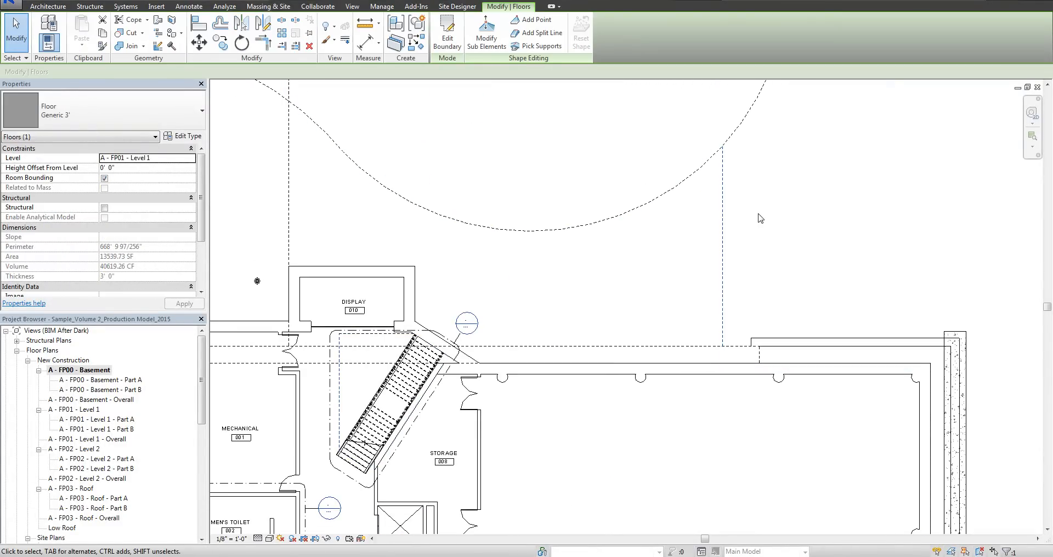
pyautogui.moveTo(89, 128)
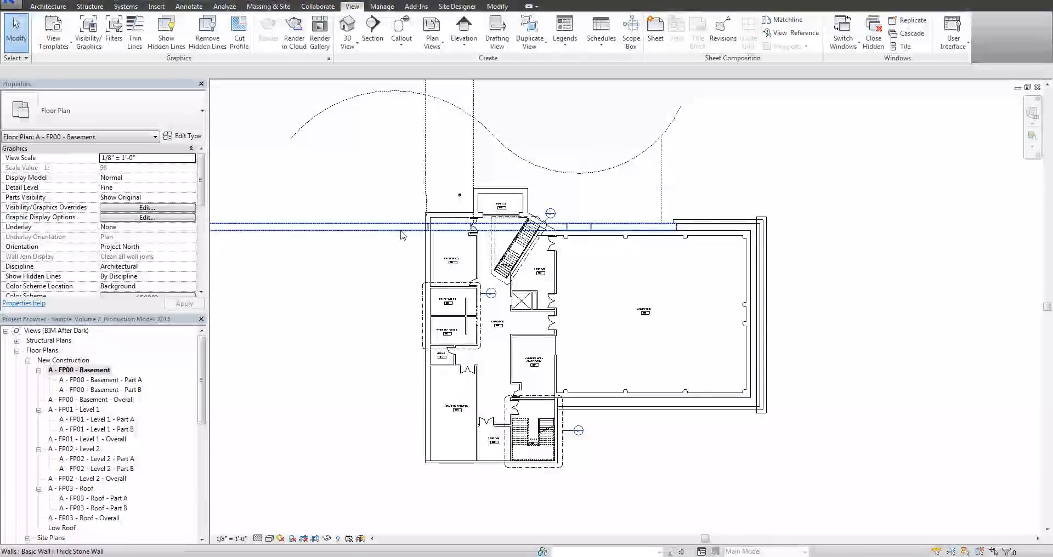
# - Select the overhead stone wall, then start Linework with a new line style chosen
pyautogui.click(396, 254)
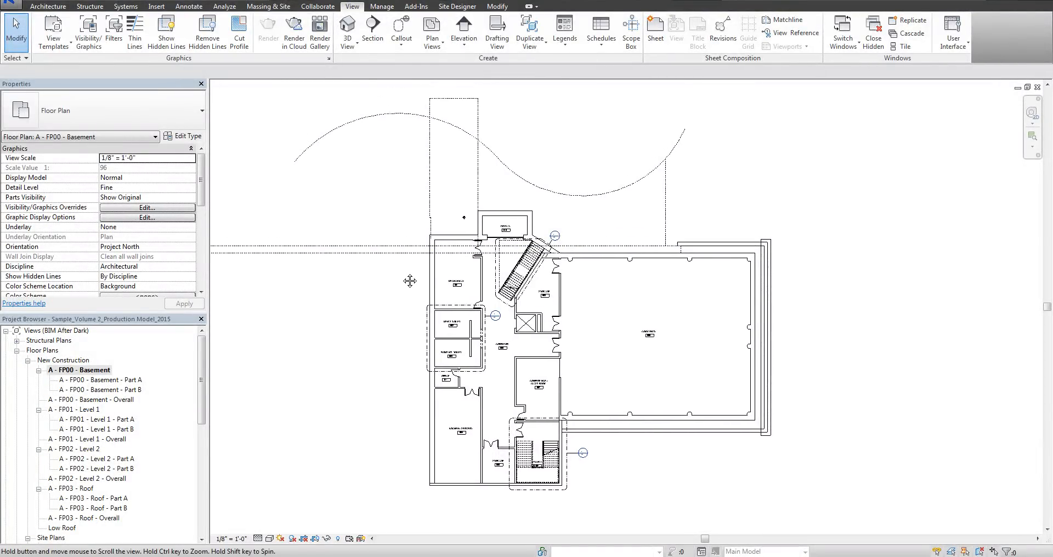
pyautogui.click(459, 335)
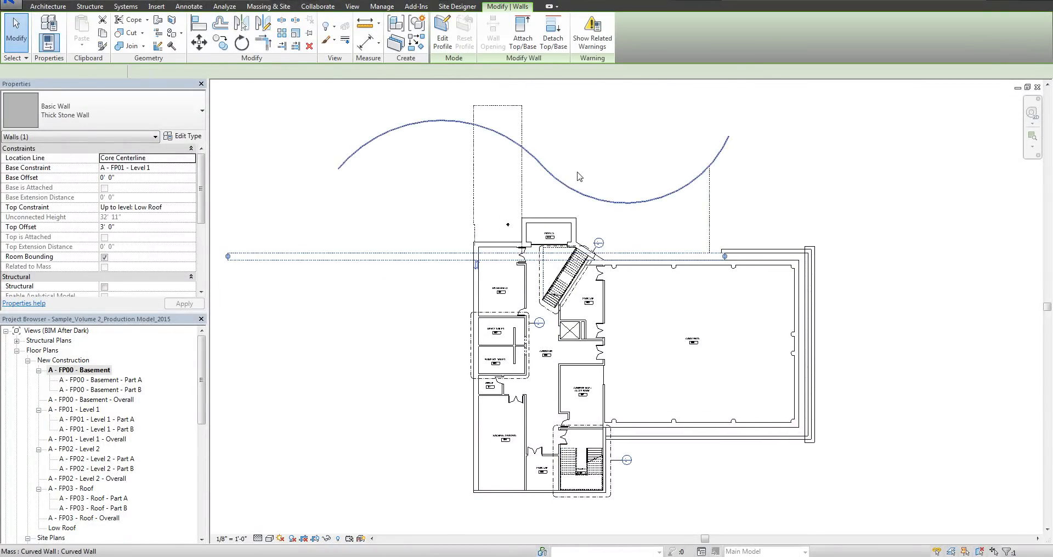
pyautogui.click(611, 149)
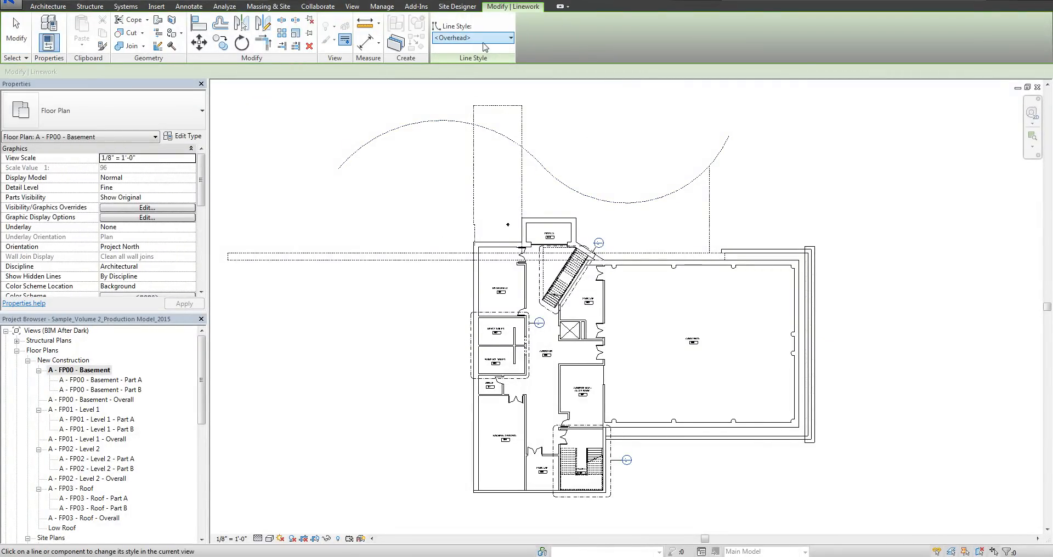
pyautogui.click(510, 38)
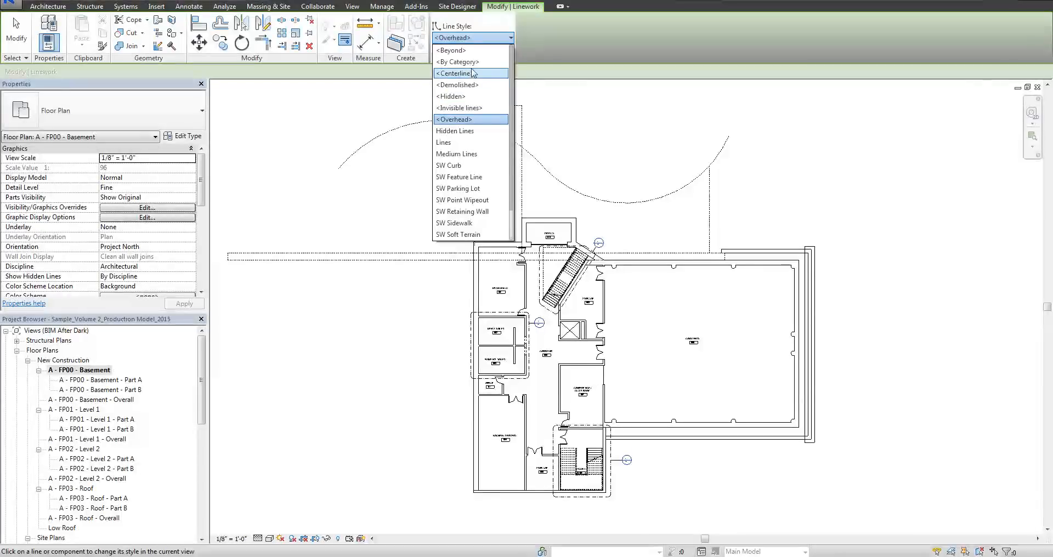
pyautogui.click(457, 62)
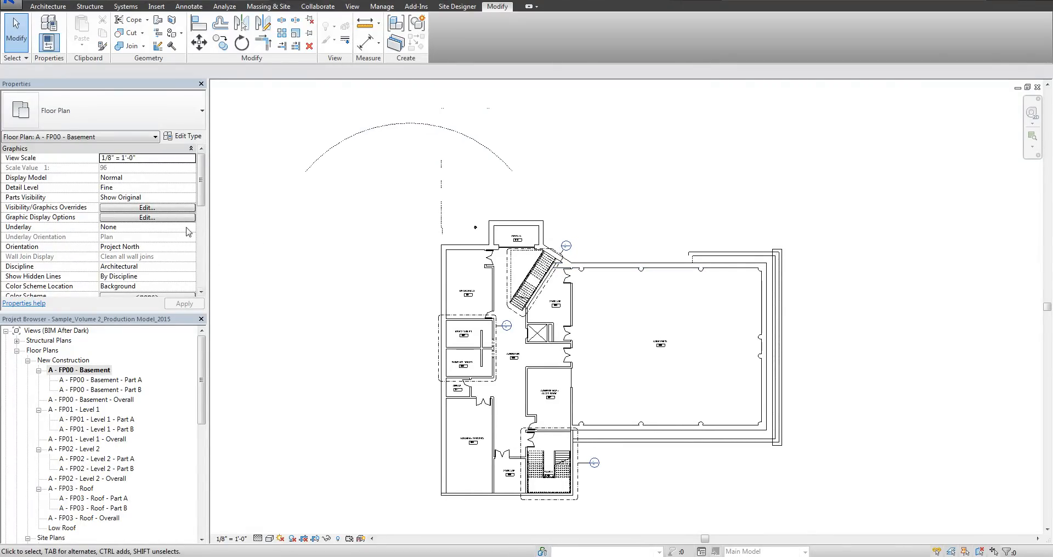
# - Set the basement plan's Underlay to A - FP01 - Level 1
pyautogui.click(191, 227)
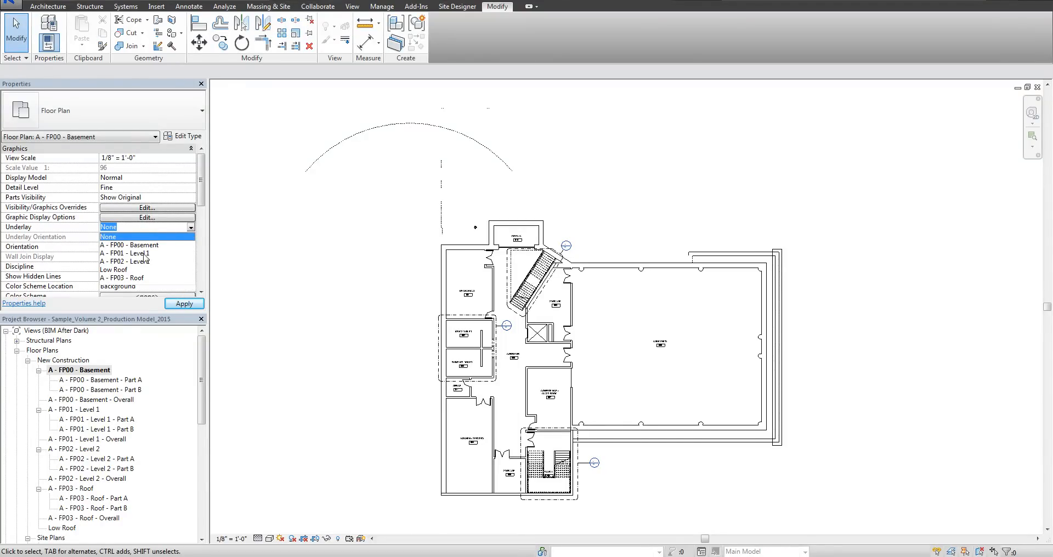
pyautogui.click(129, 253)
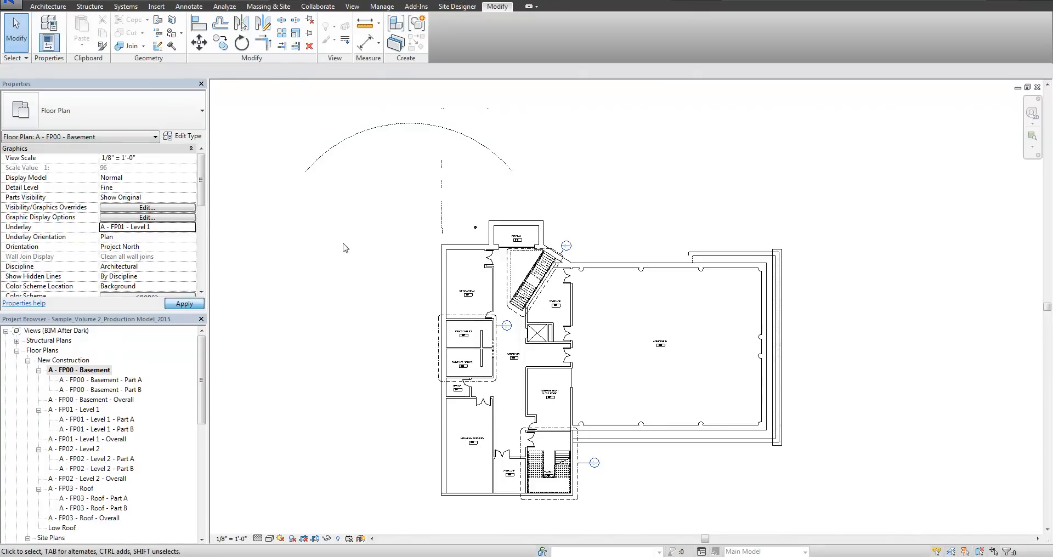
pyautogui.scroll(-3)
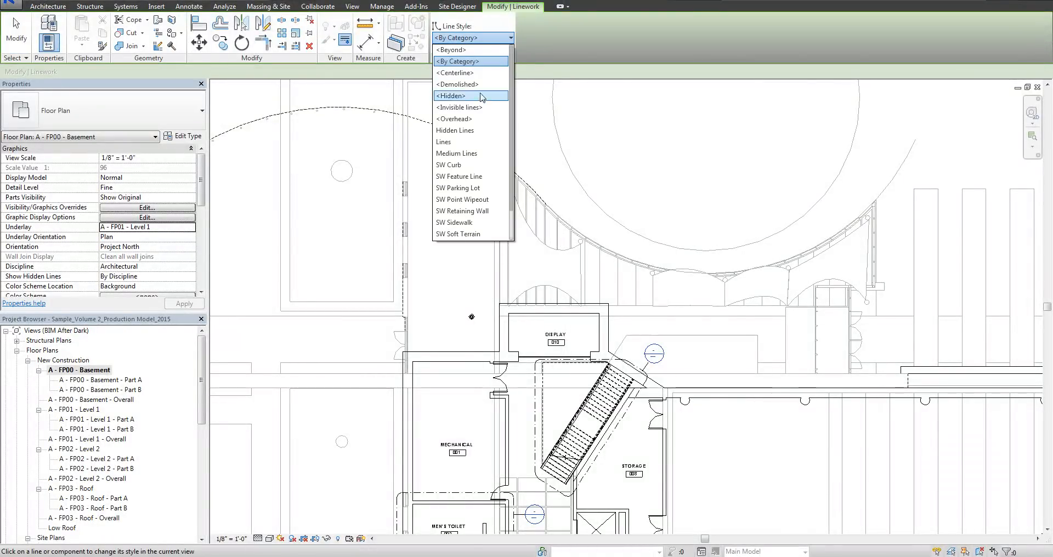
# - Pick the line style for tracing upper-level edges over the Level 1 underlay
pyautogui.click(454, 119)
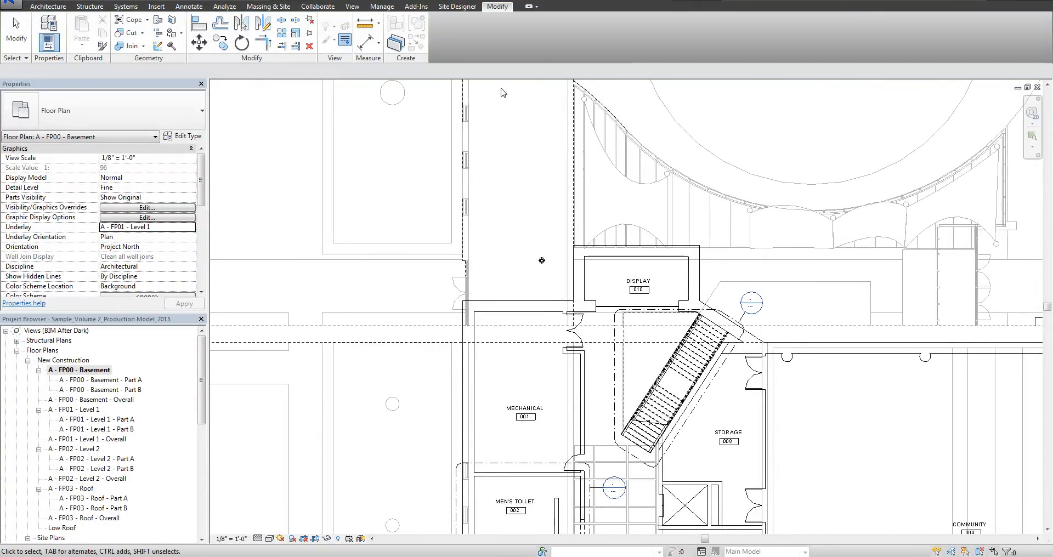
pyautogui.scroll(-3)
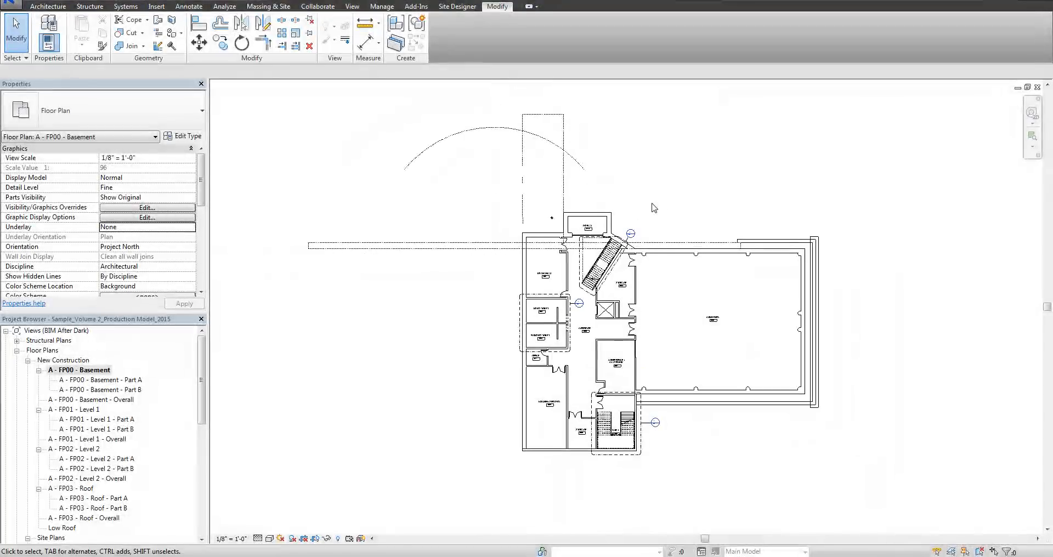
# - Open A - FP01 - Level 1 from the Project Browser
pyautogui.doubleClick(76, 409)
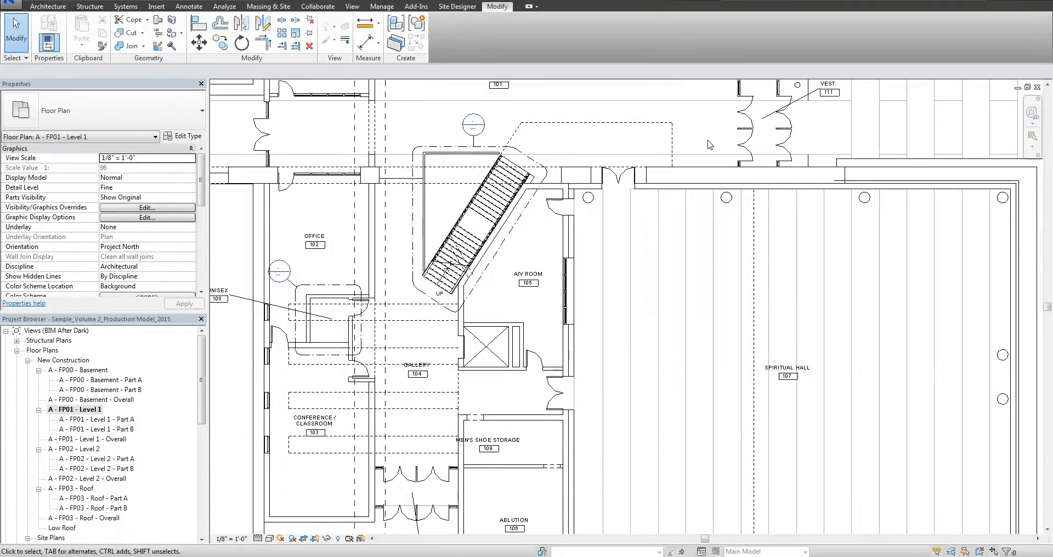
pyautogui.click(574, 158)
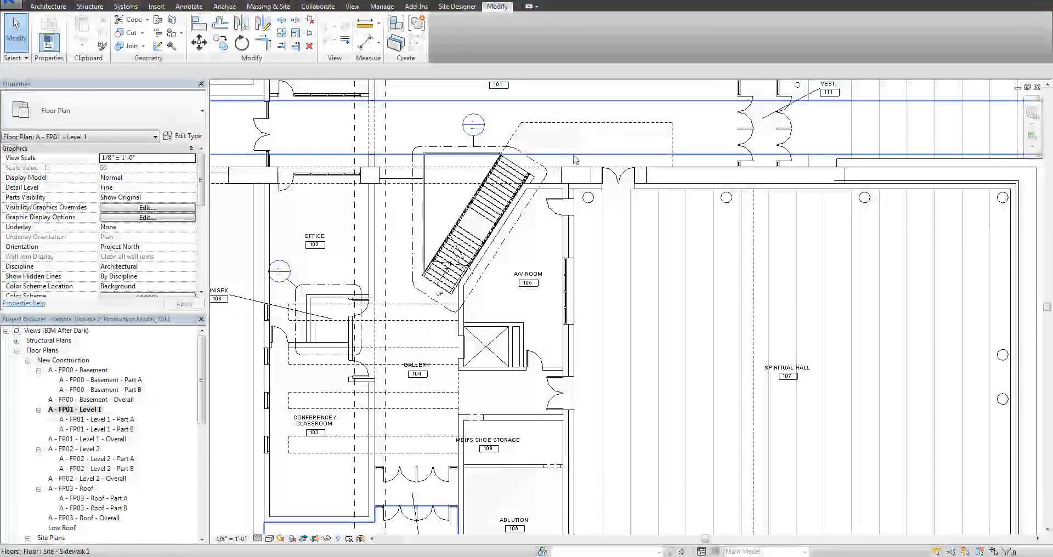